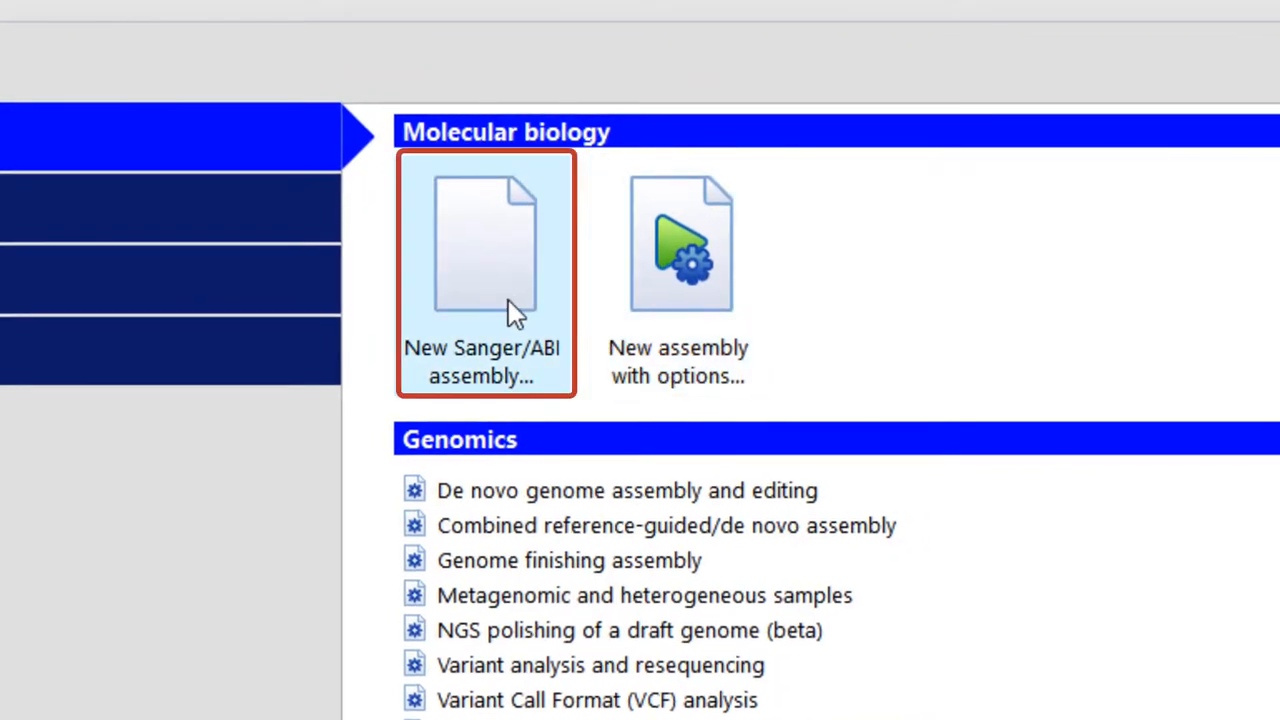
Create a Sanger/ABI assembly project with Sample 1–14.abi from ABI Demo
{"action": "left_click", "coordinate": [485, 275]}
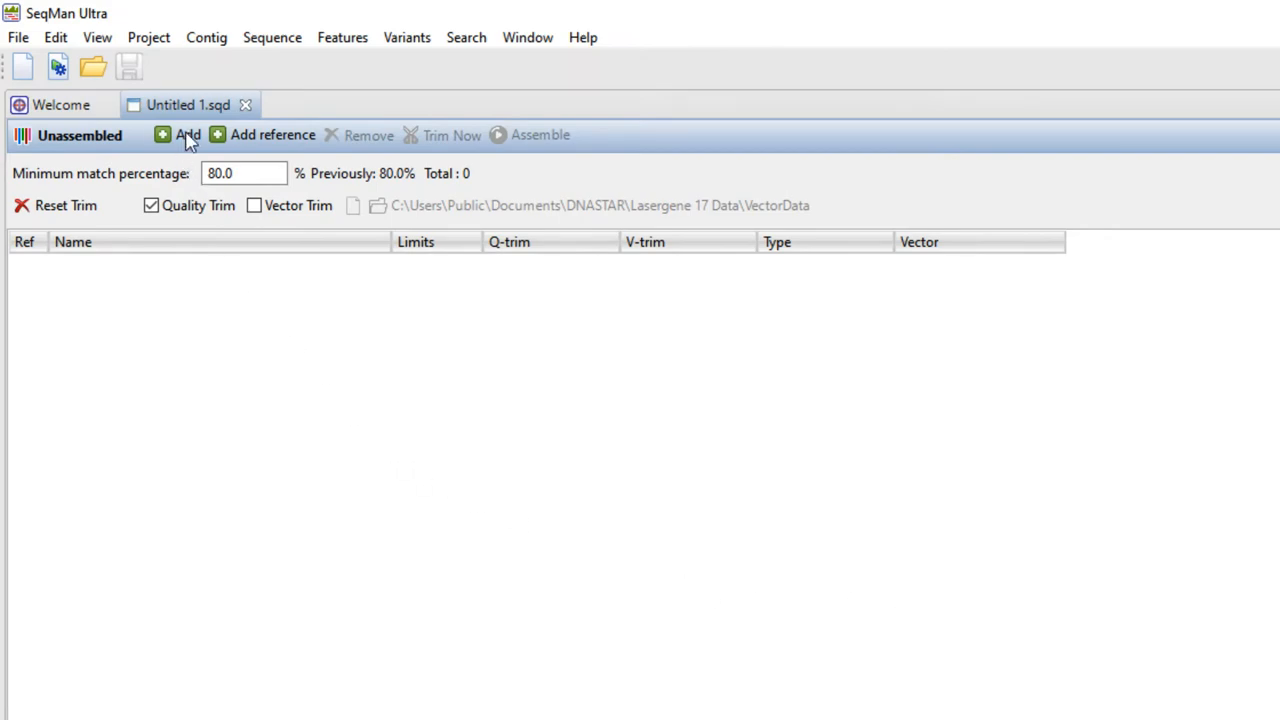
{"action": "left_click", "coordinate": [187, 134]}
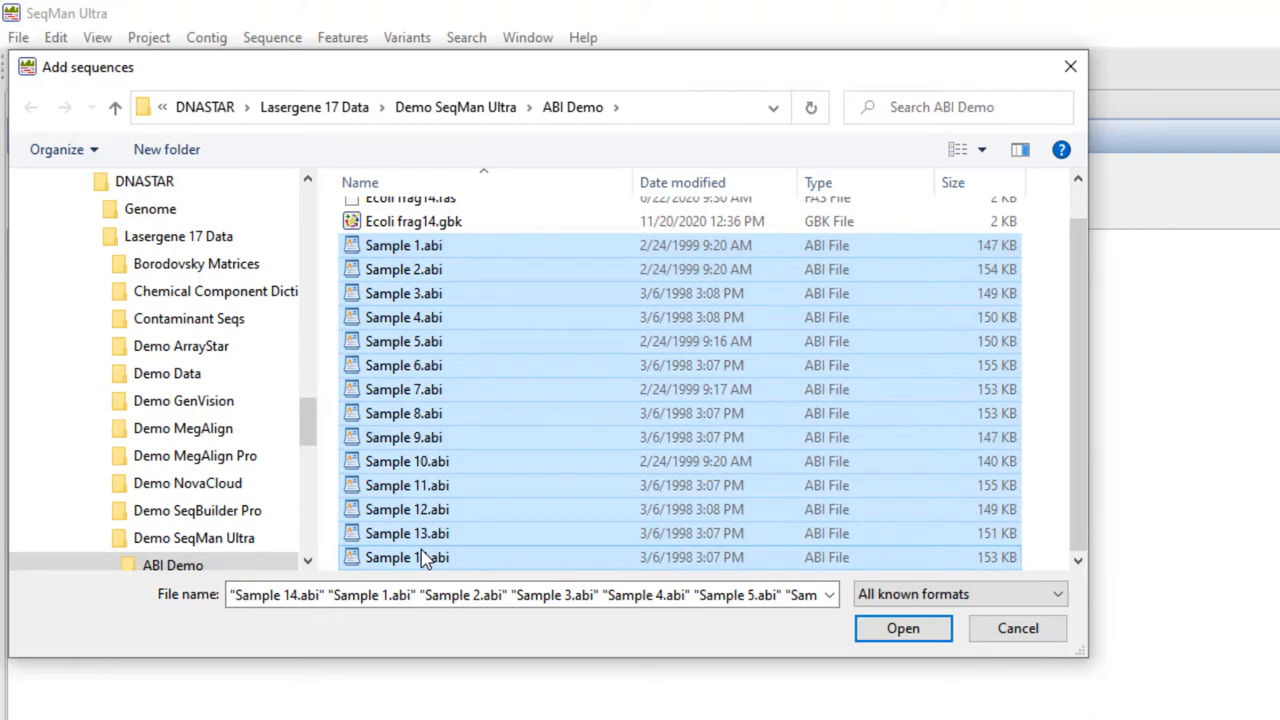
{"action": "left_click", "coordinate": [902, 628]}
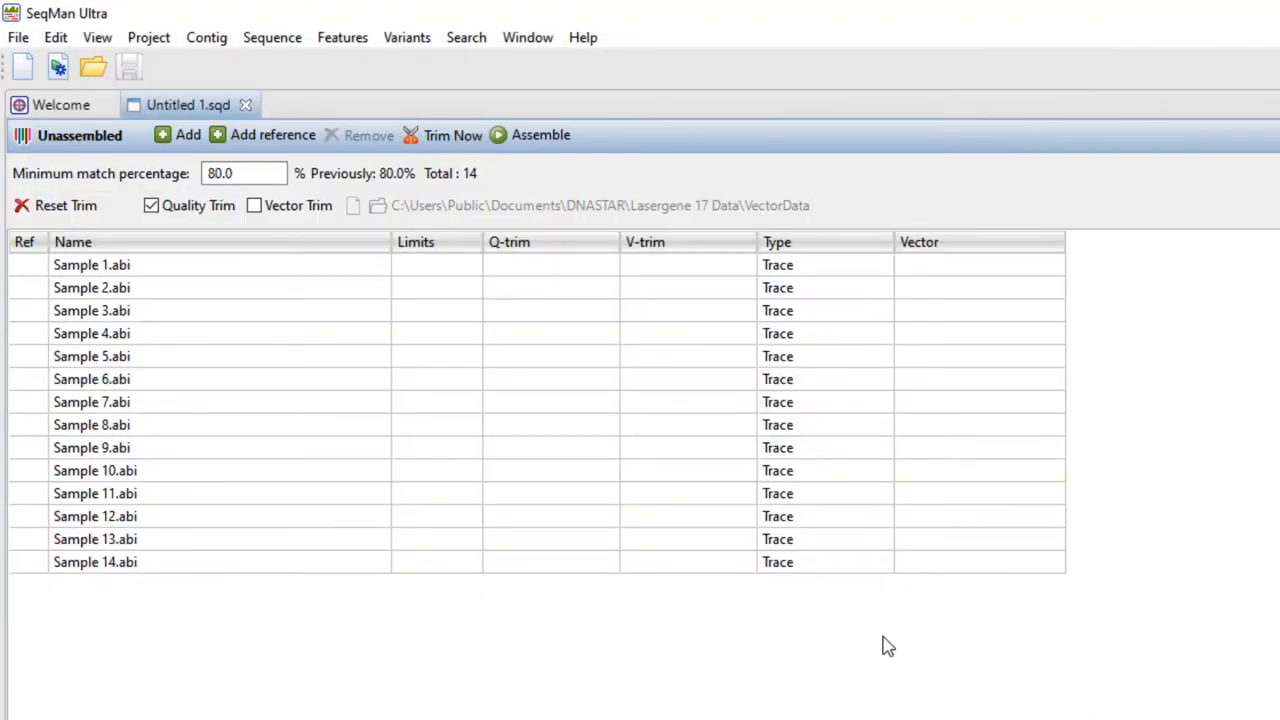
{"action": "mouse_move", "coordinate": [255, 143]}
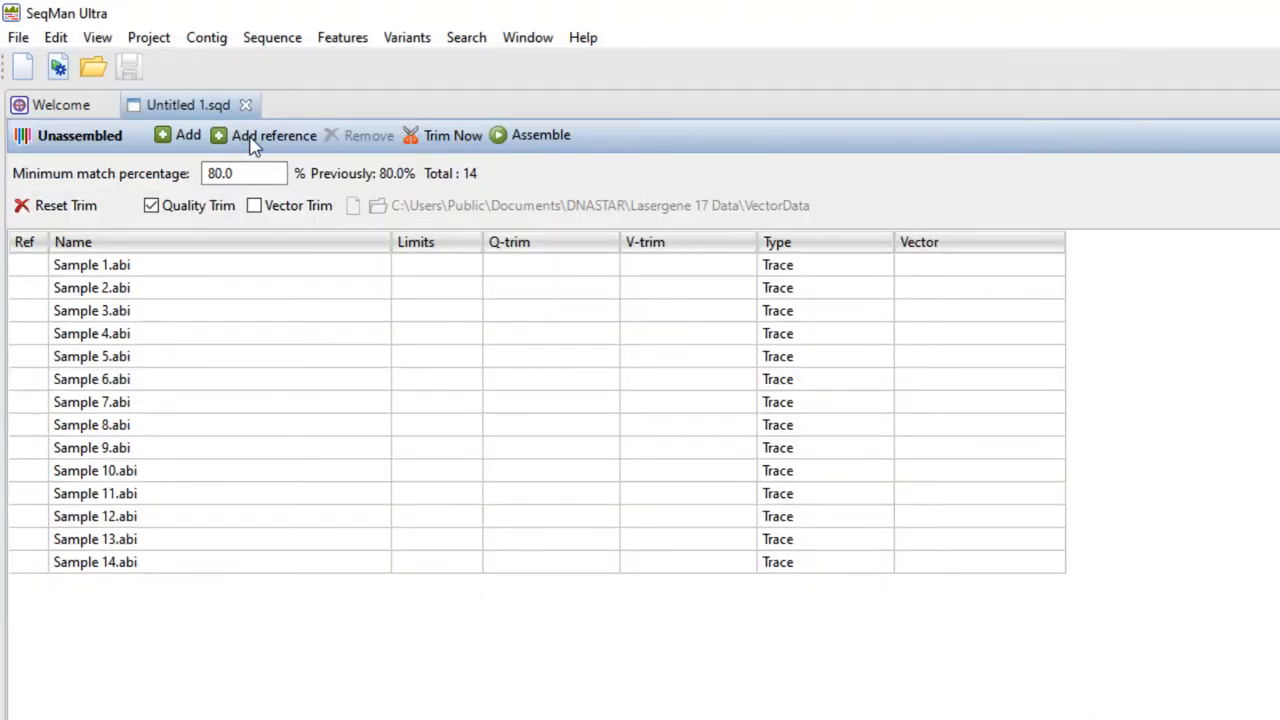
Load Ecoli frag14.gbk as the reference sequence and enable vector trimming
{"action": "left_click", "coordinate": [187, 135]}
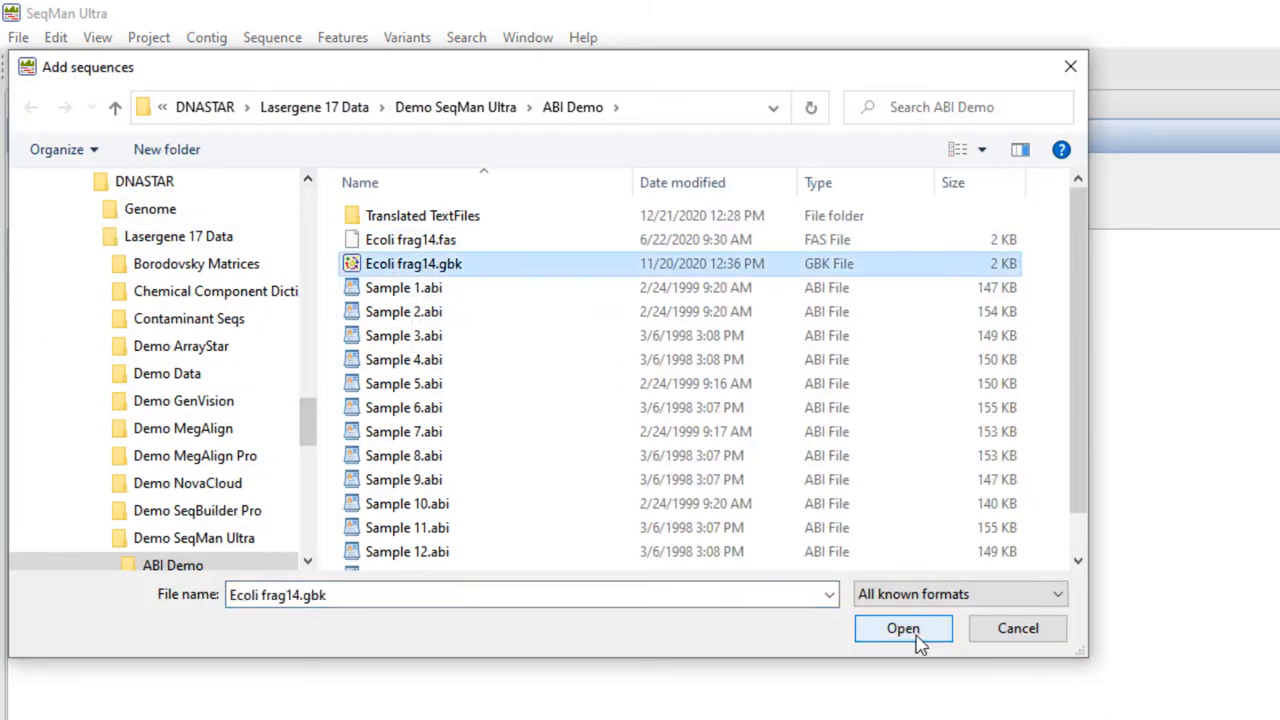
{"action": "left_click", "coordinate": [902, 628]}
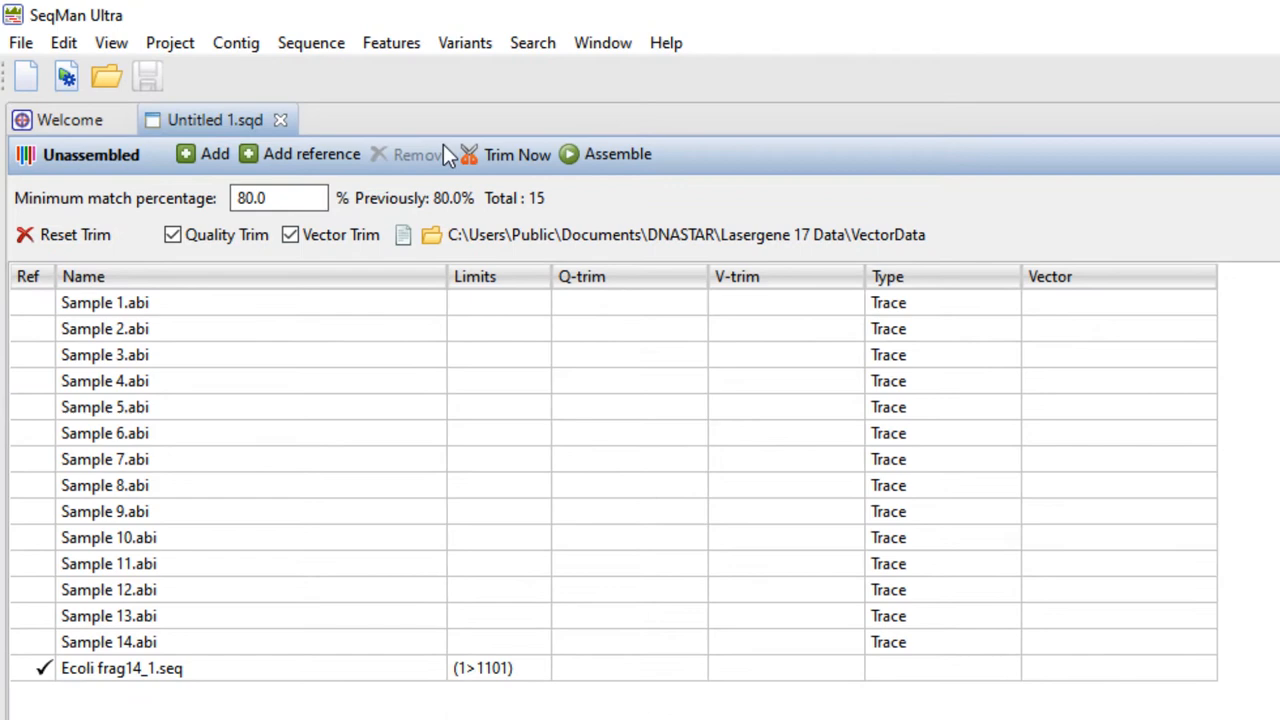
Run quality and vector trimming on all reads, then view Sample 1.abi's trace
{"action": "left_click", "coordinate": [517, 154]}
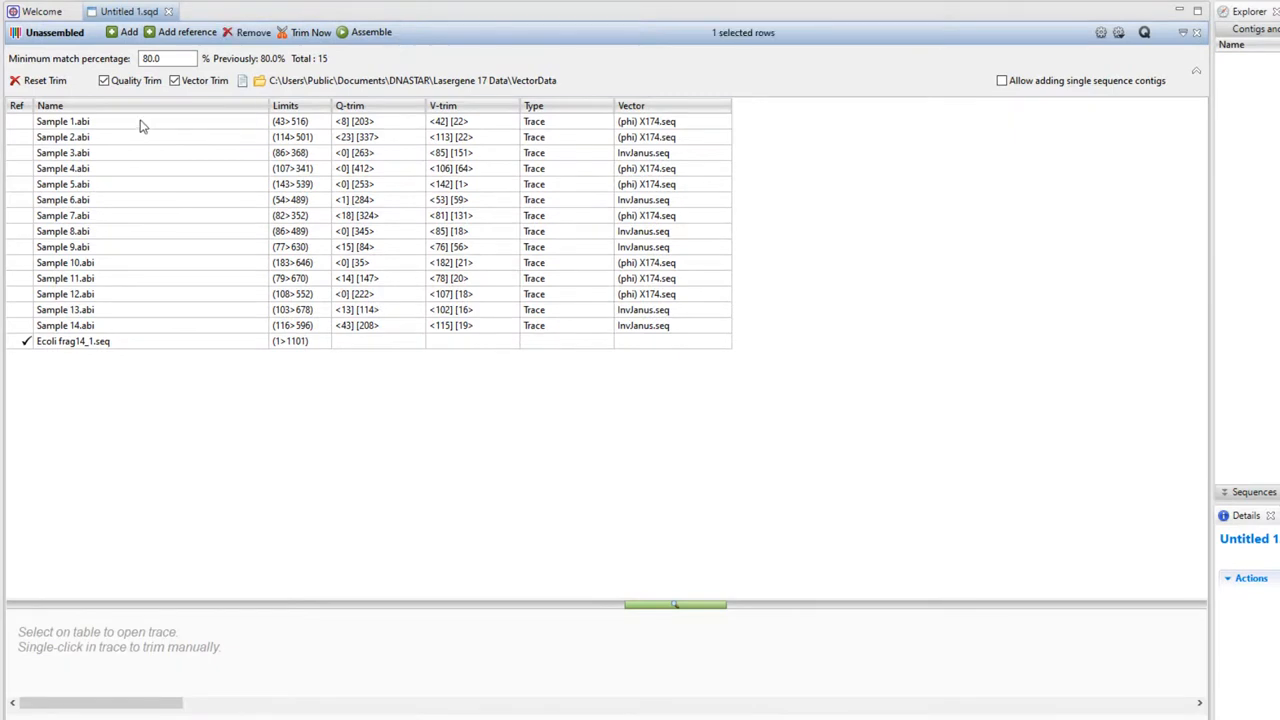
{"action": "left_click", "coordinate": [63, 121]}
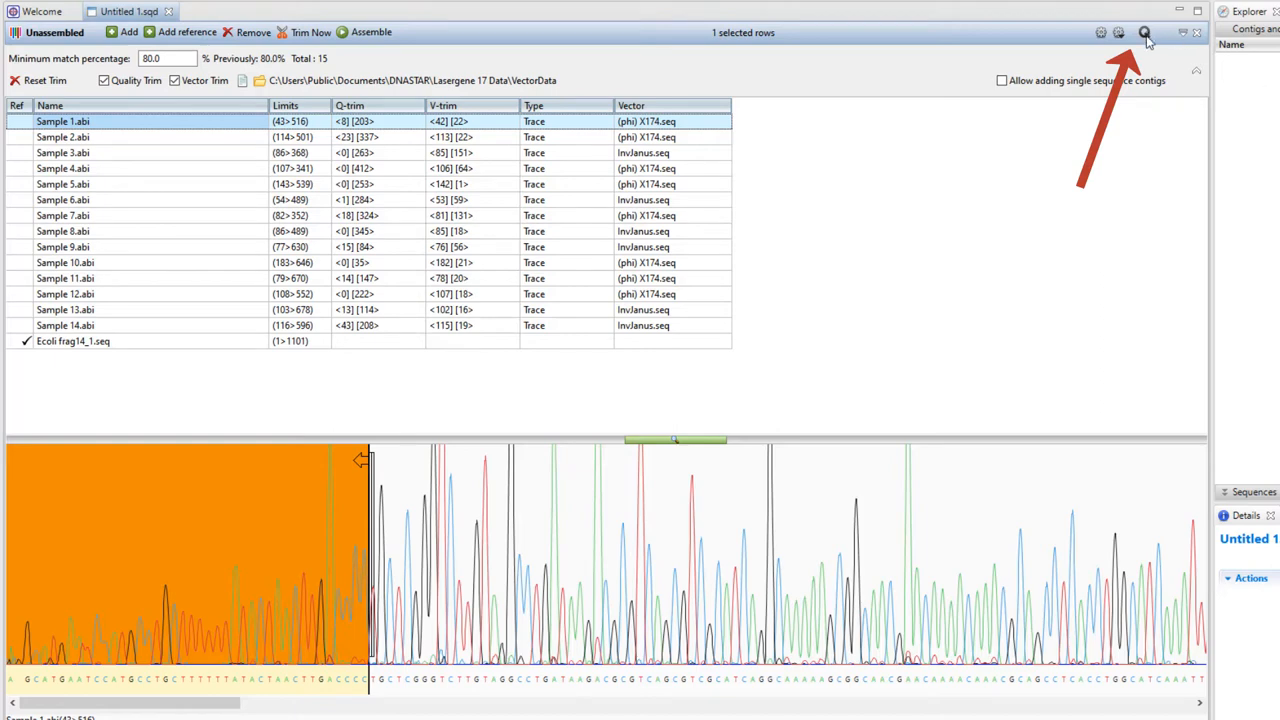
{"action": "mouse_move", "coordinate": [1145, 35]}
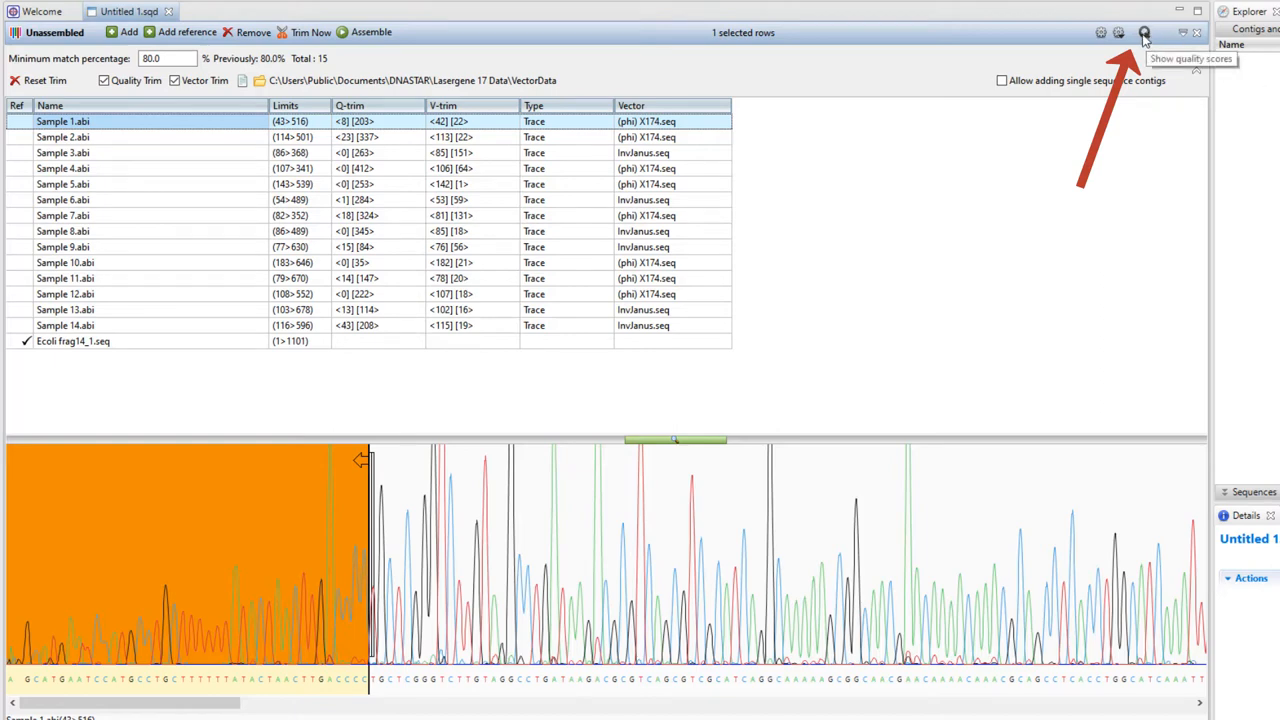
Bring up the quality score display options over Sample 1's trace
{"action": "left_click", "coordinate": [1144, 32]}
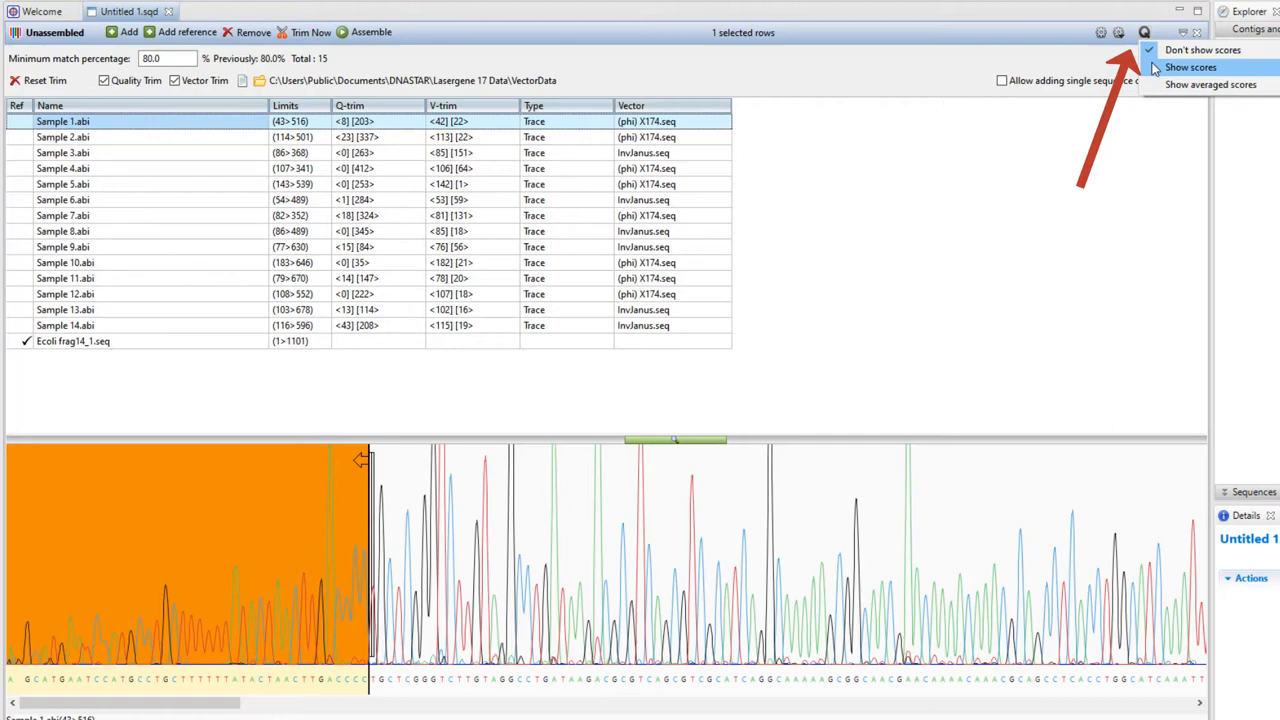
{"action": "mouse_move", "coordinate": [1210, 84]}
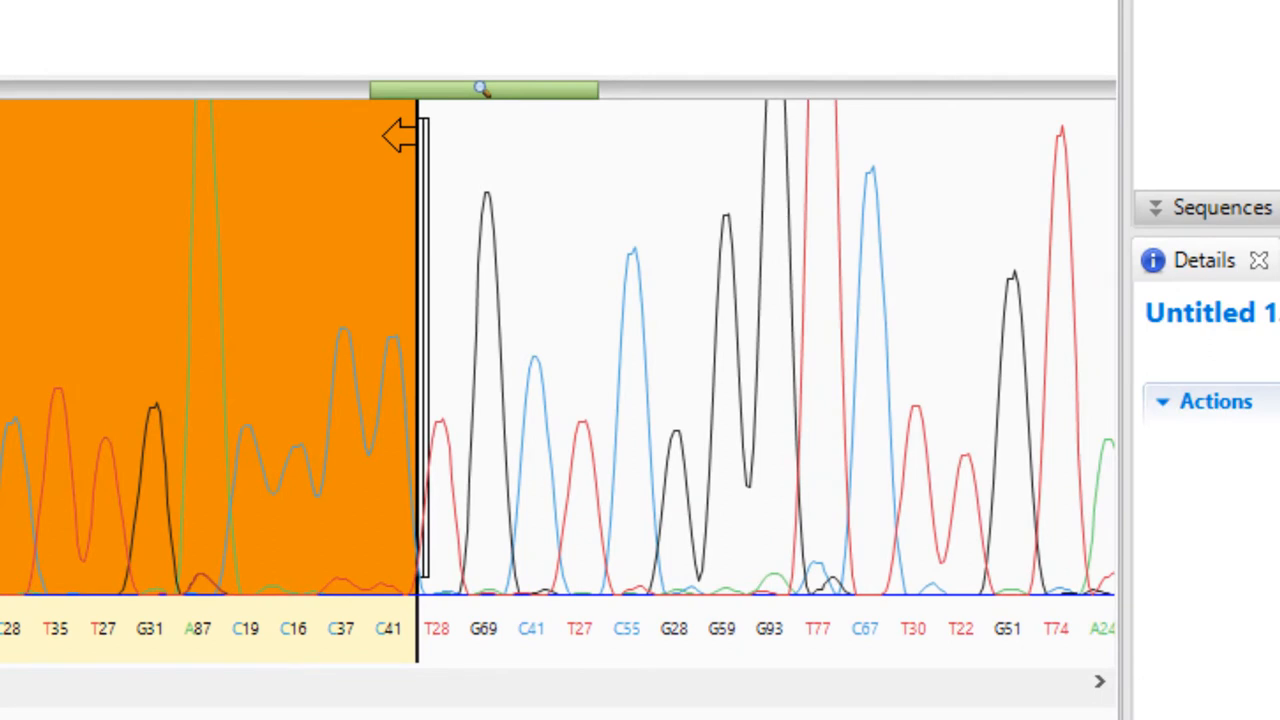
{"action": "mouse_move", "coordinate": [450, 160]}
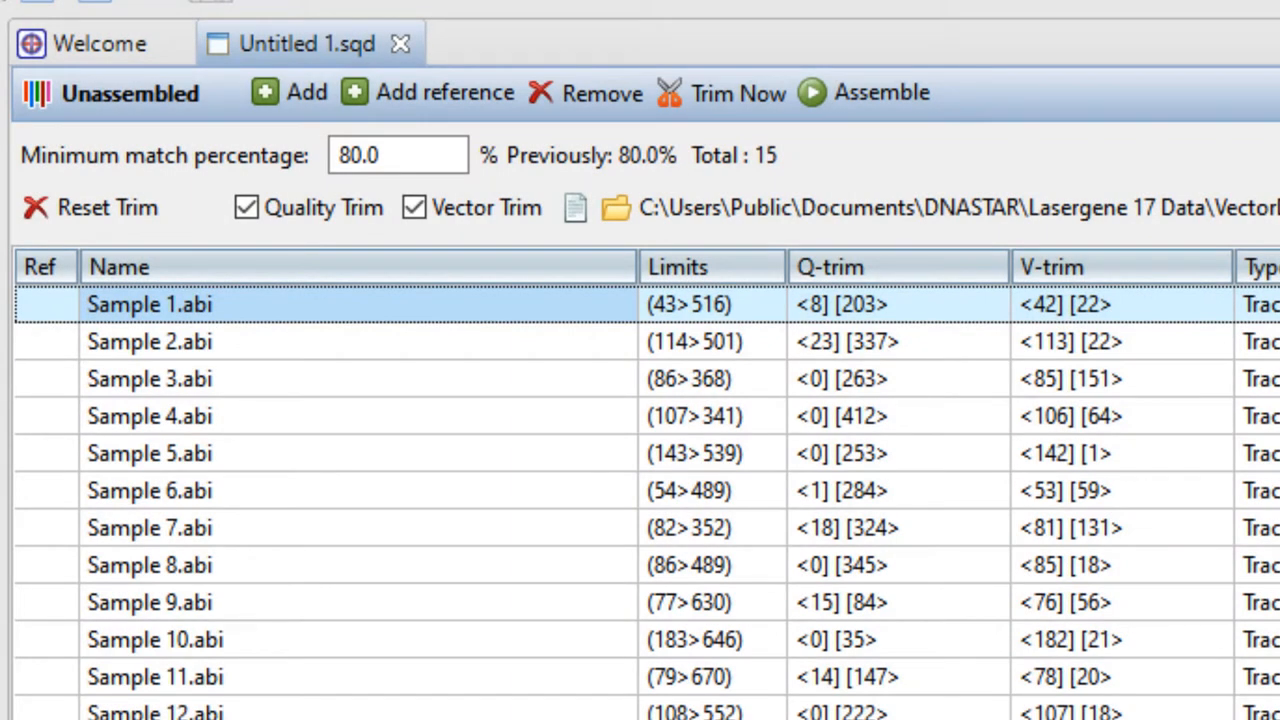
{"action": "mouse_move", "coordinate": [847, 125]}
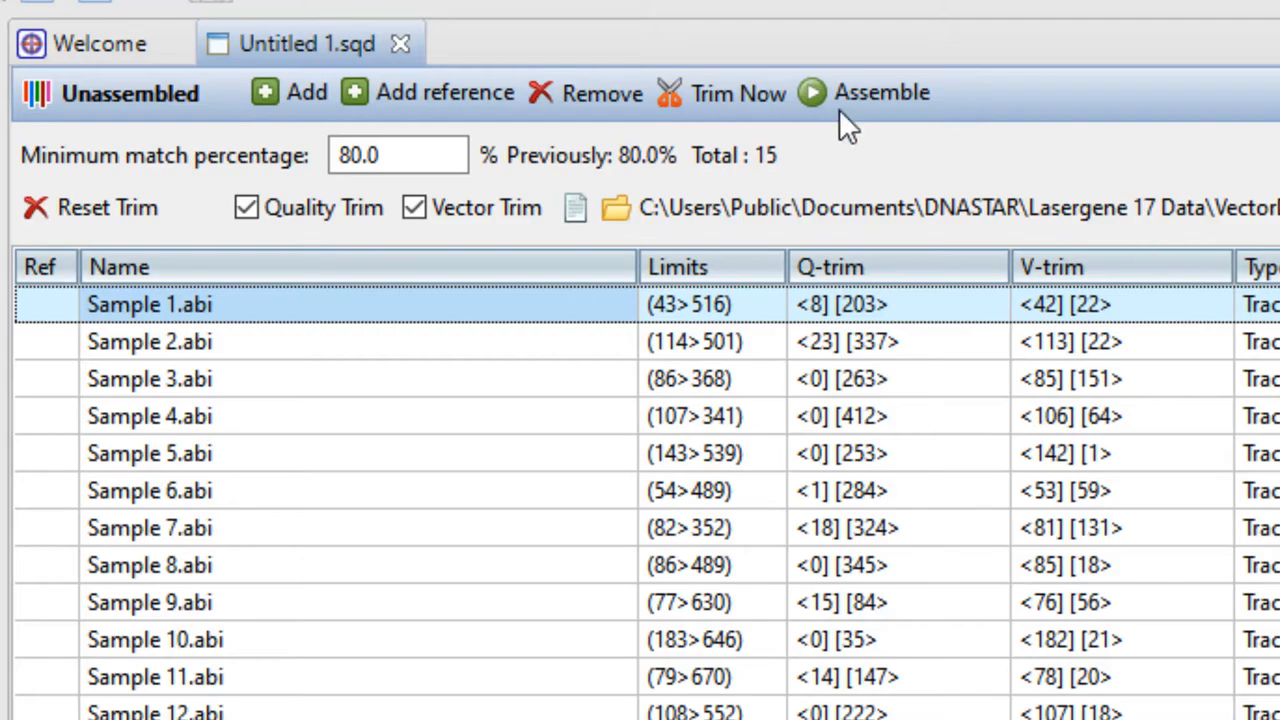
Assemble the fifteen sequences and open the resulting 1,353-base Contig 1
{"action": "left_click", "coordinate": [881, 92]}
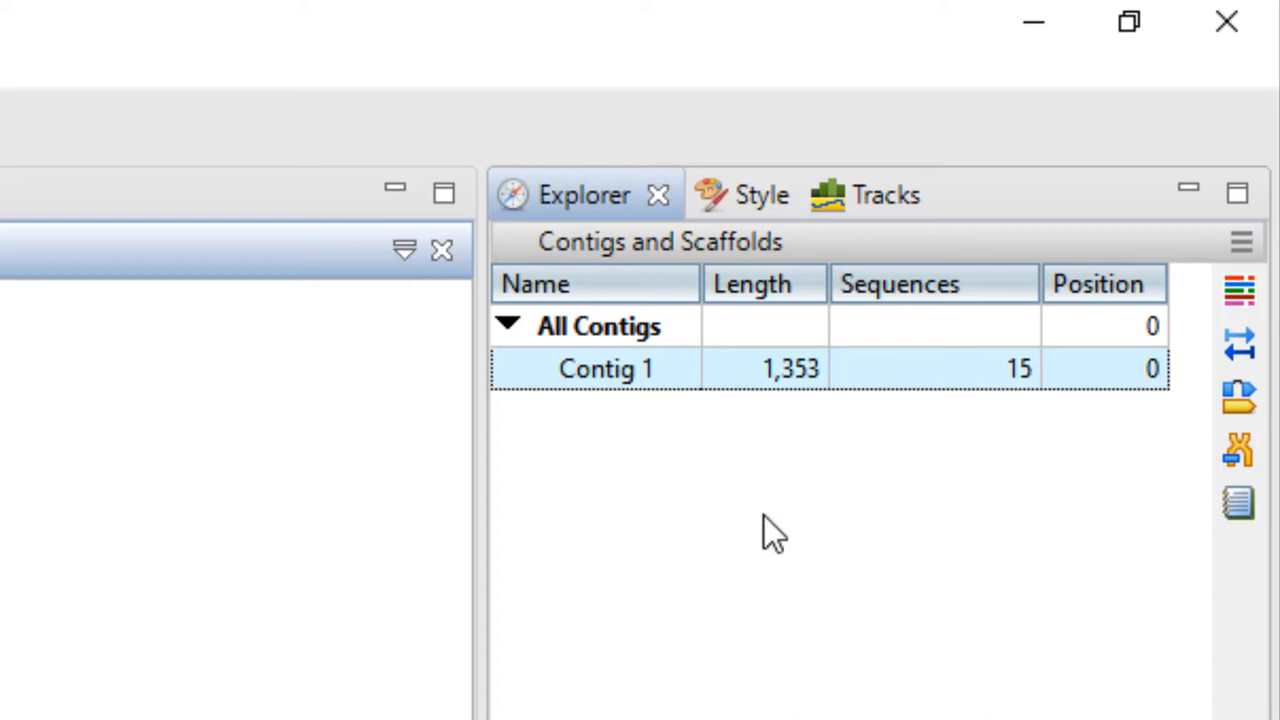
{"action": "mouse_move", "coordinate": [1155, 420]}
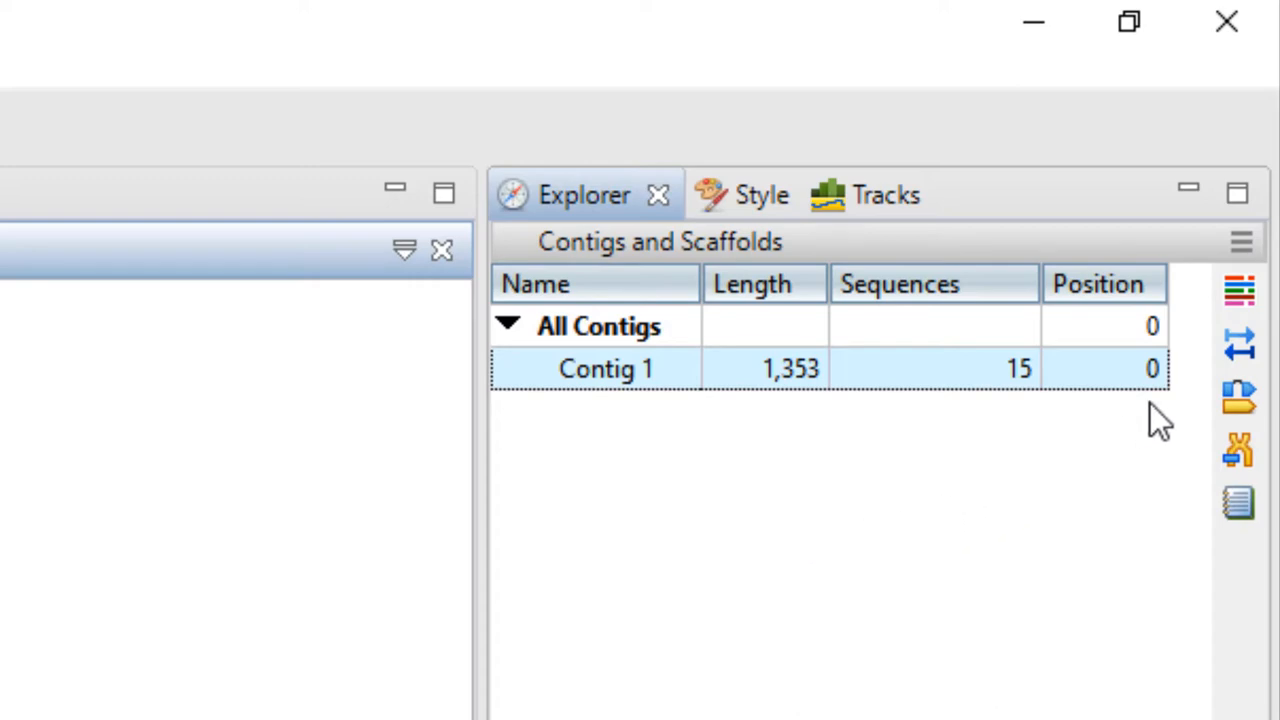
{"action": "double_click", "coordinate": [605, 368]}
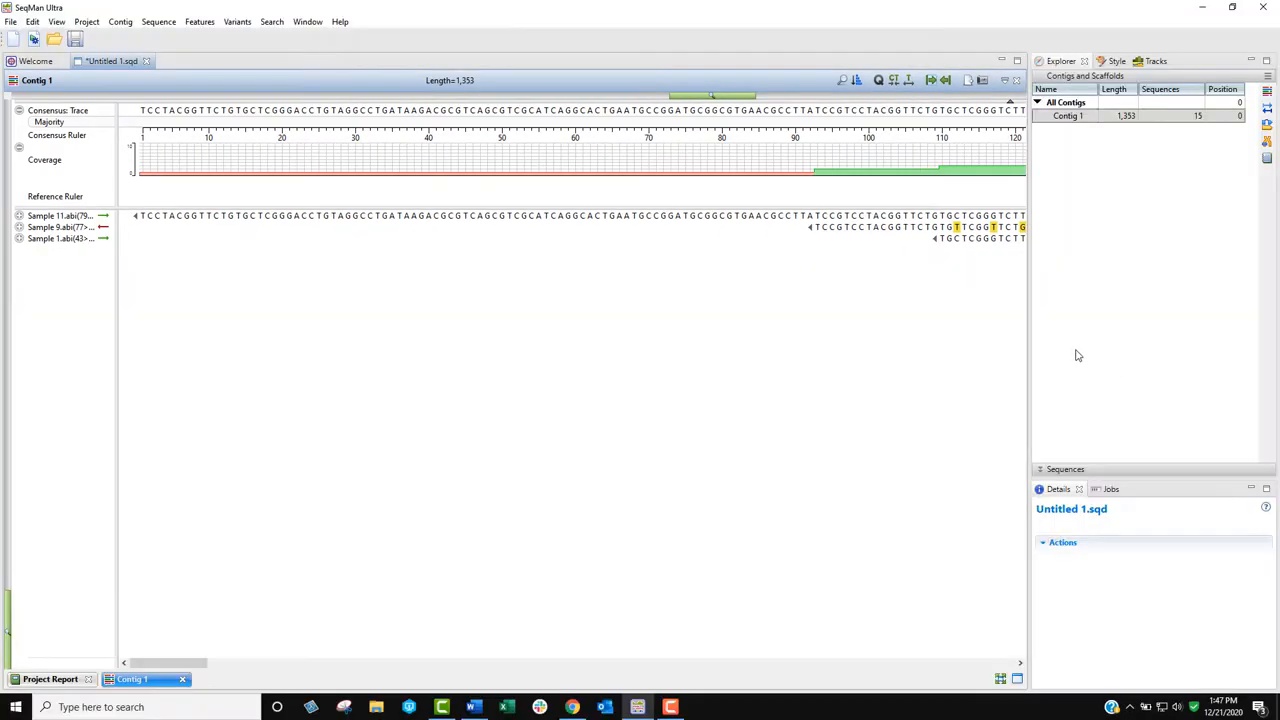
{"action": "mouse_move", "coordinate": [710, 97]}
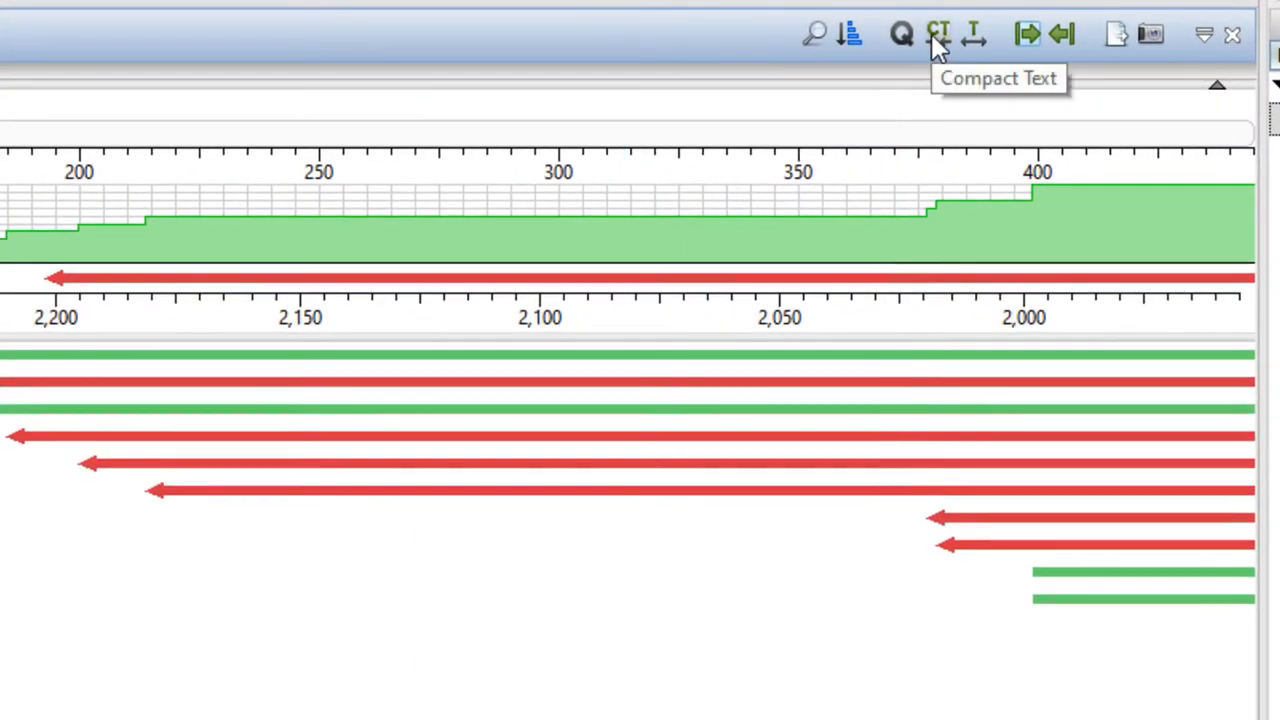
{"action": "mouse_move", "coordinate": [940, 50]}
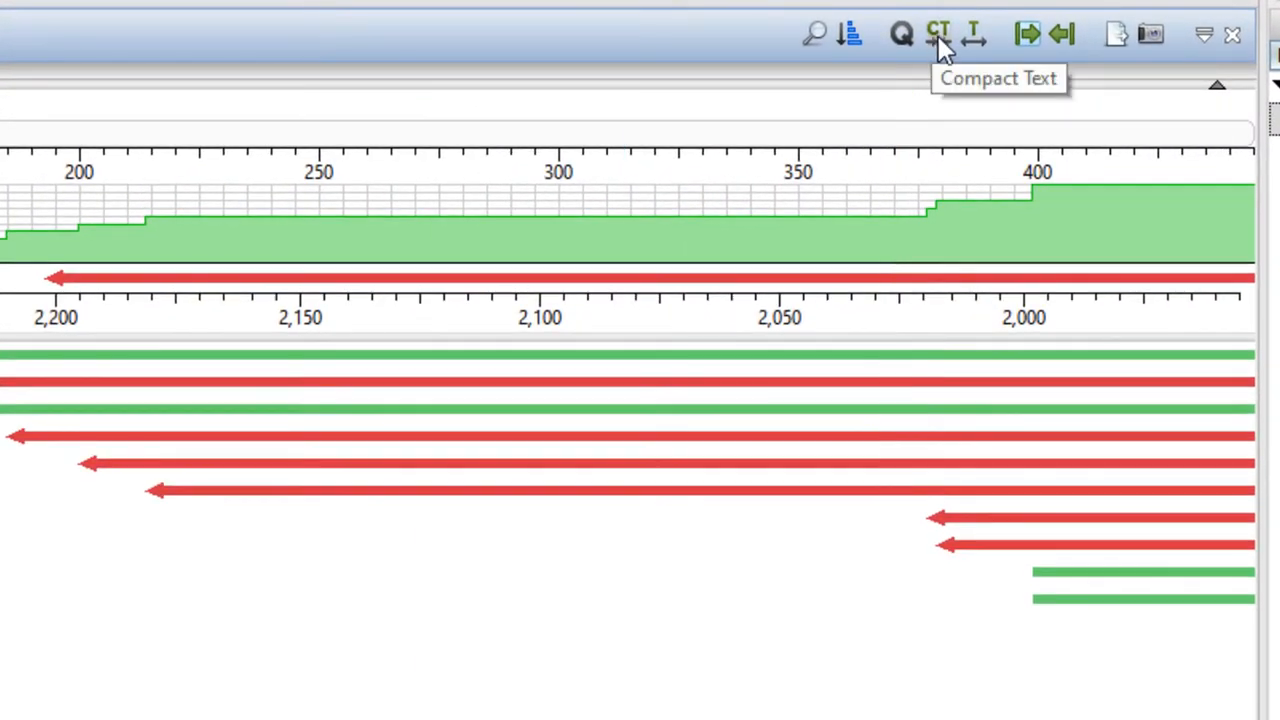
Switch Contig 1's alignment to Compact Text so reads show base letters
{"action": "left_click", "coordinate": [938, 33]}
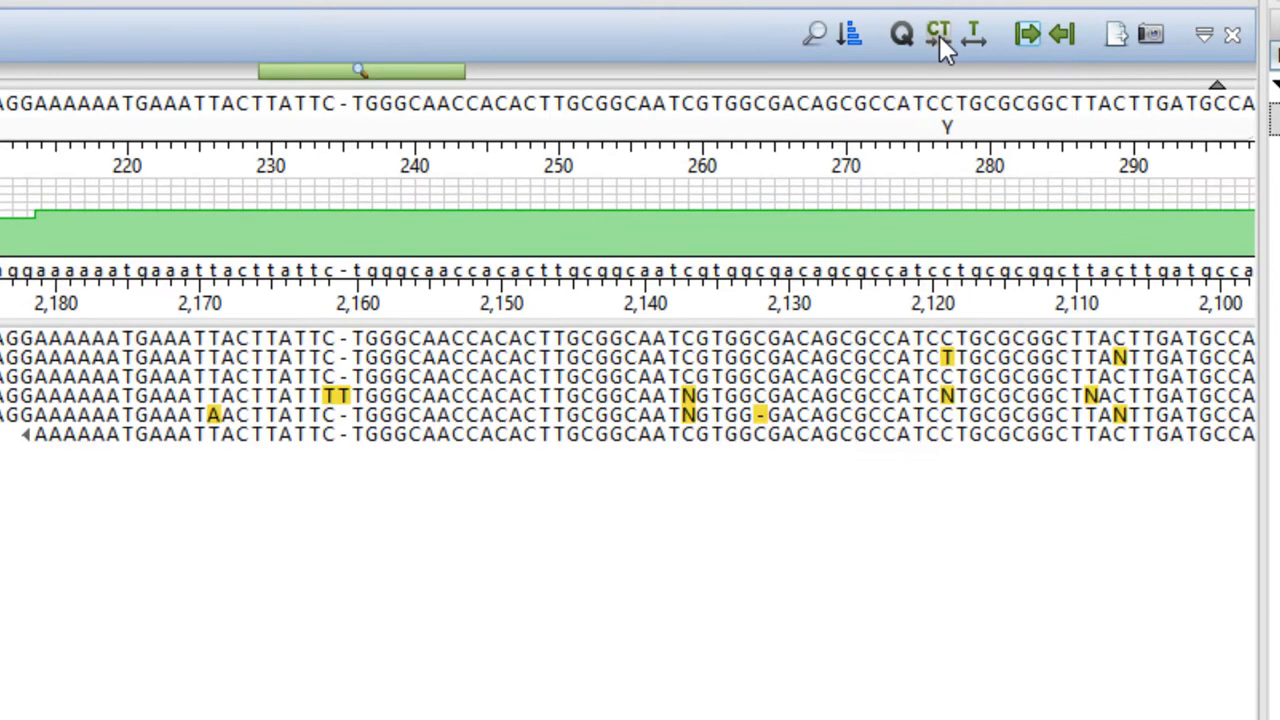
{"action": "mouse_move", "coordinate": [975, 35]}
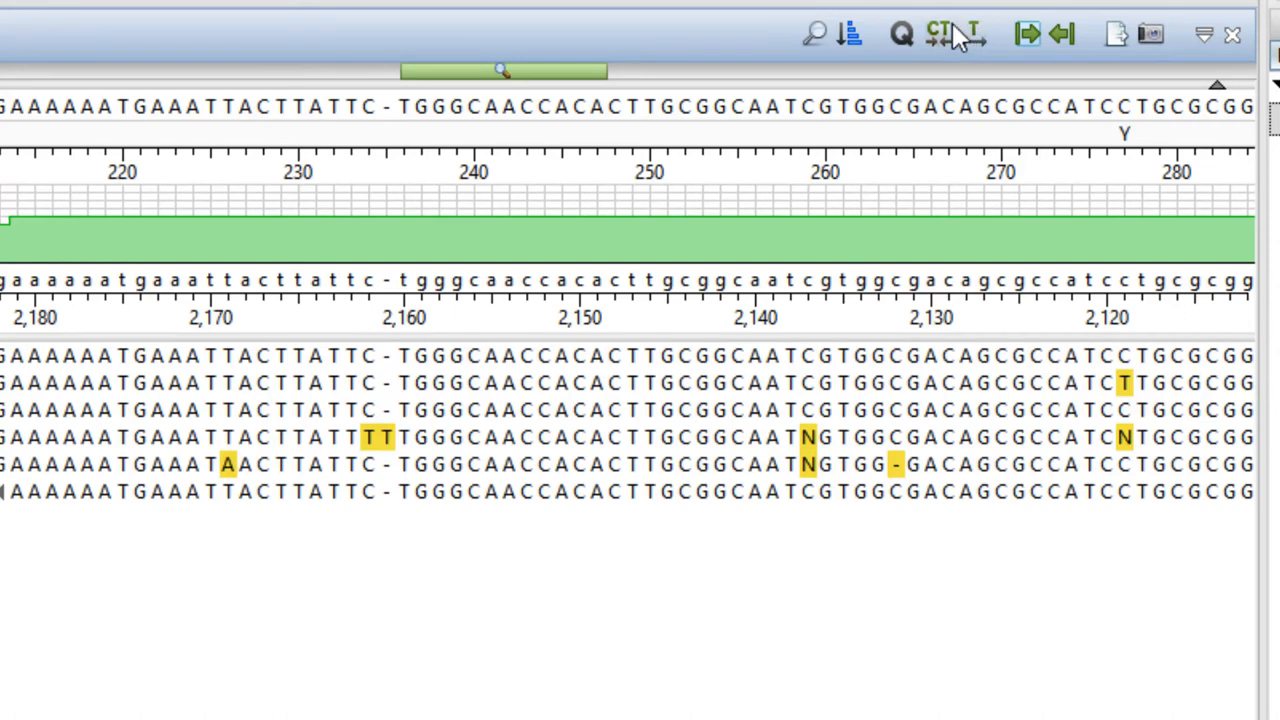
{"action": "mouse_move", "coordinate": [815, 33]}
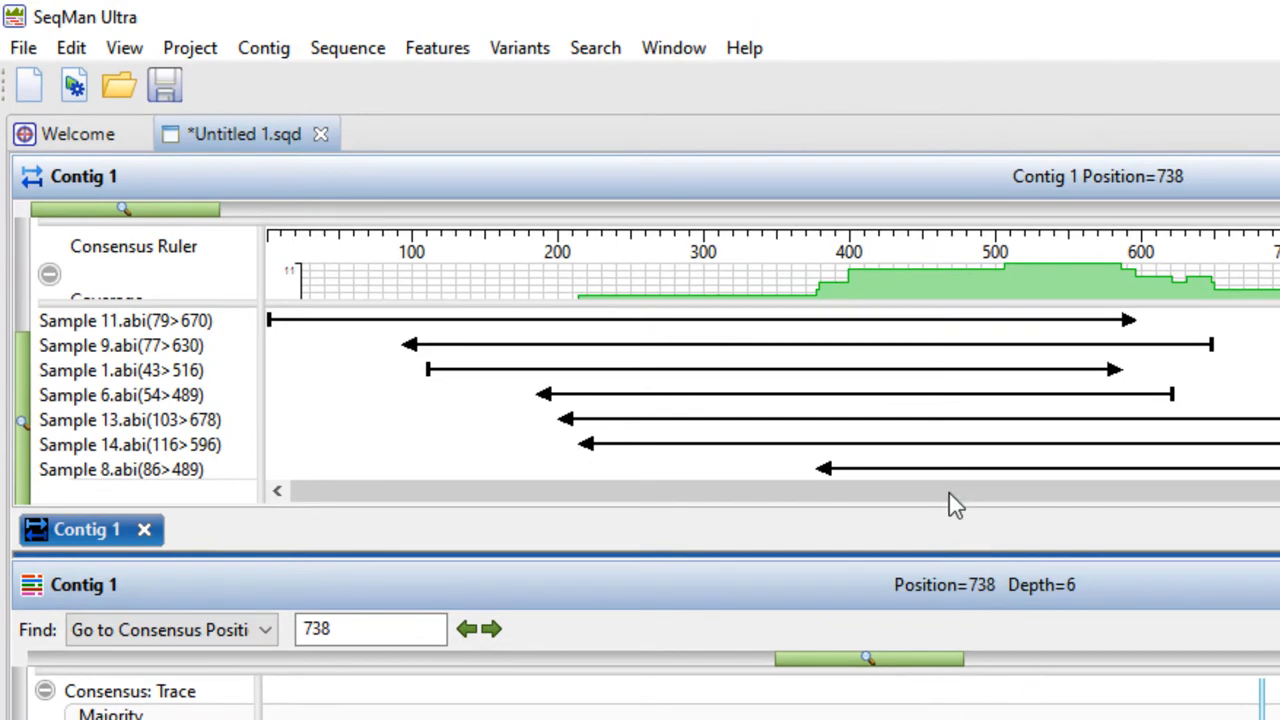
Sort the 52-row Variants Summary by SNP % descending, inspect the 37.5% variant, then close
{"action": "left_click", "coordinate": [519, 47]}
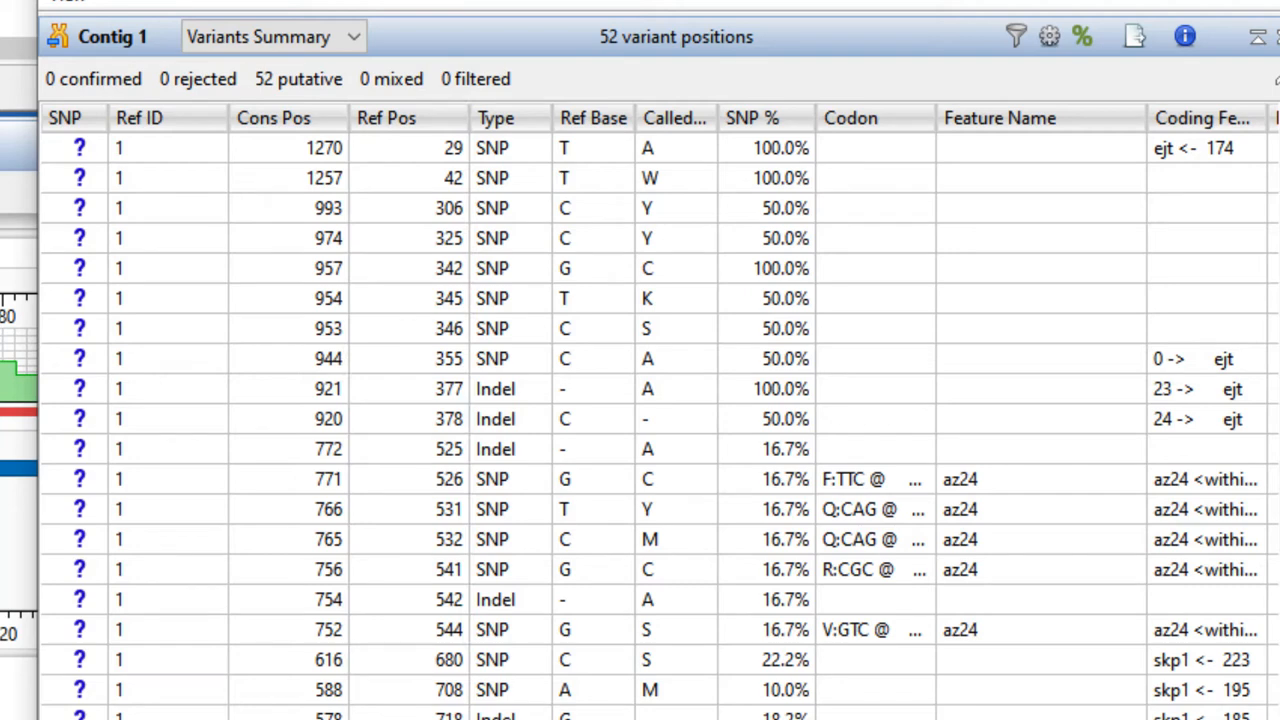
{"action": "left_click", "coordinate": [748, 118]}
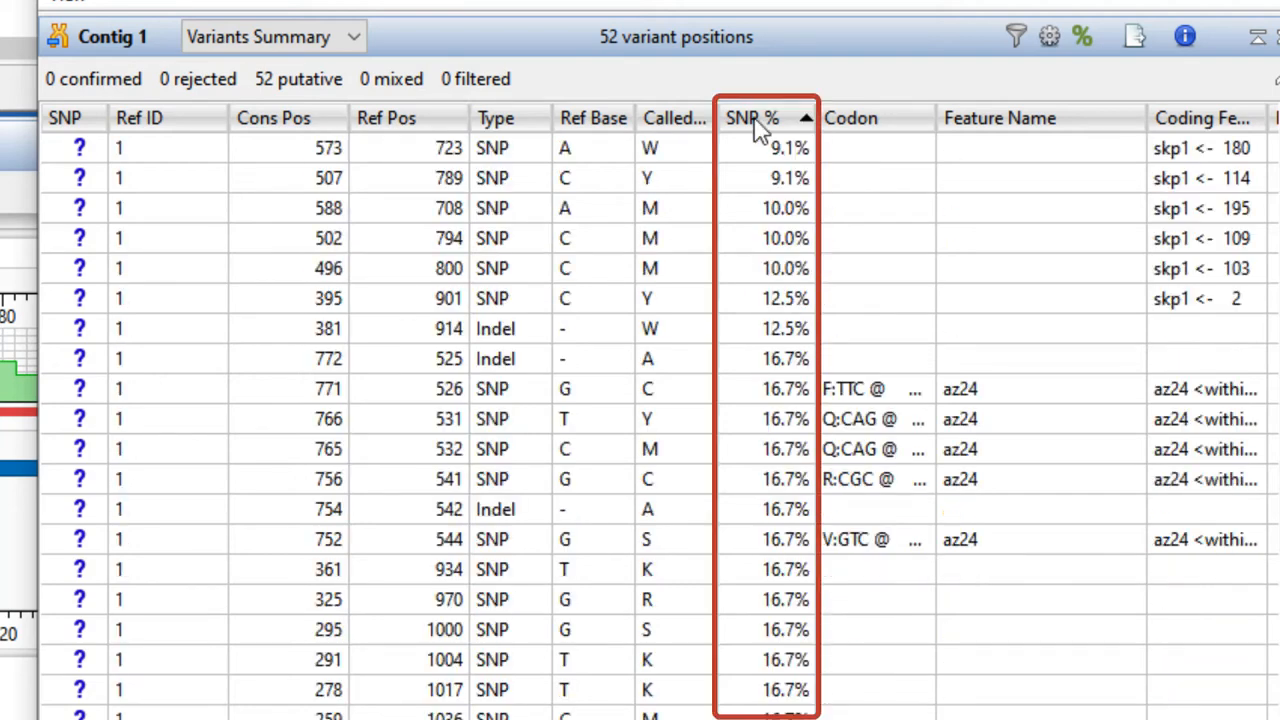
{"action": "left_click", "coordinate": [765, 118]}
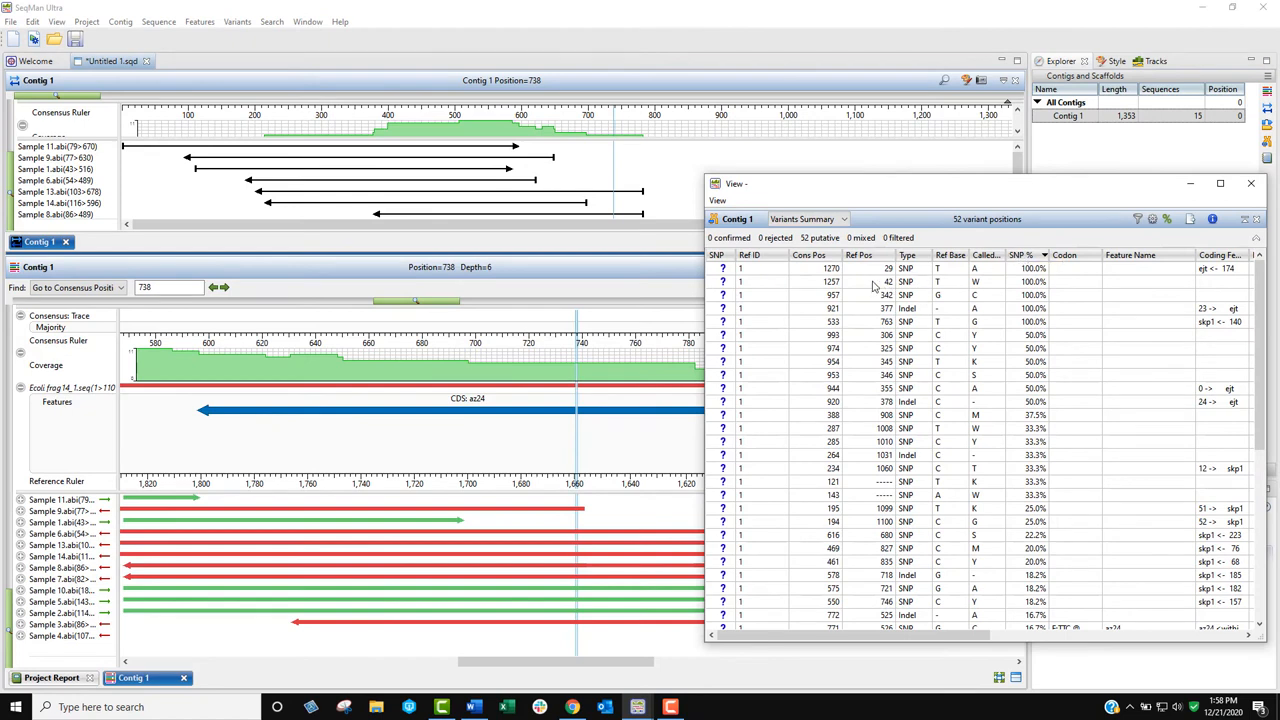
{"action": "left_click", "coordinate": [830, 268]}
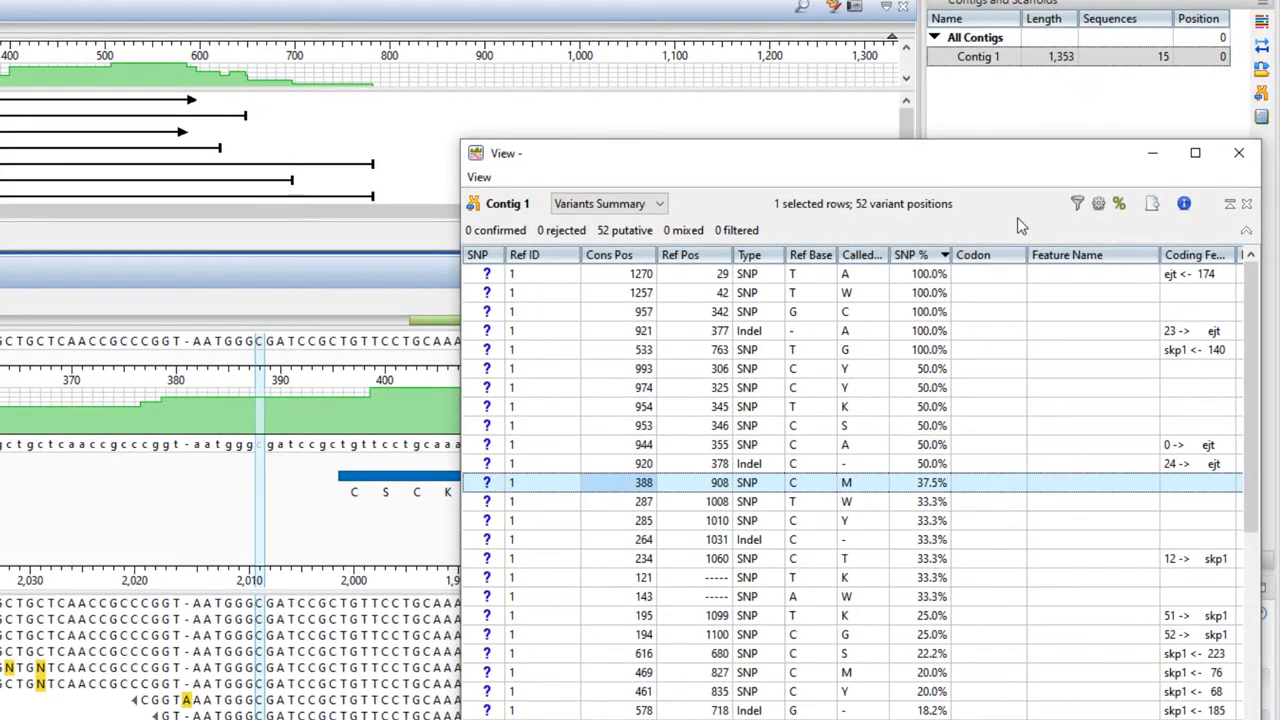
{"action": "left_click", "coordinate": [1077, 204]}
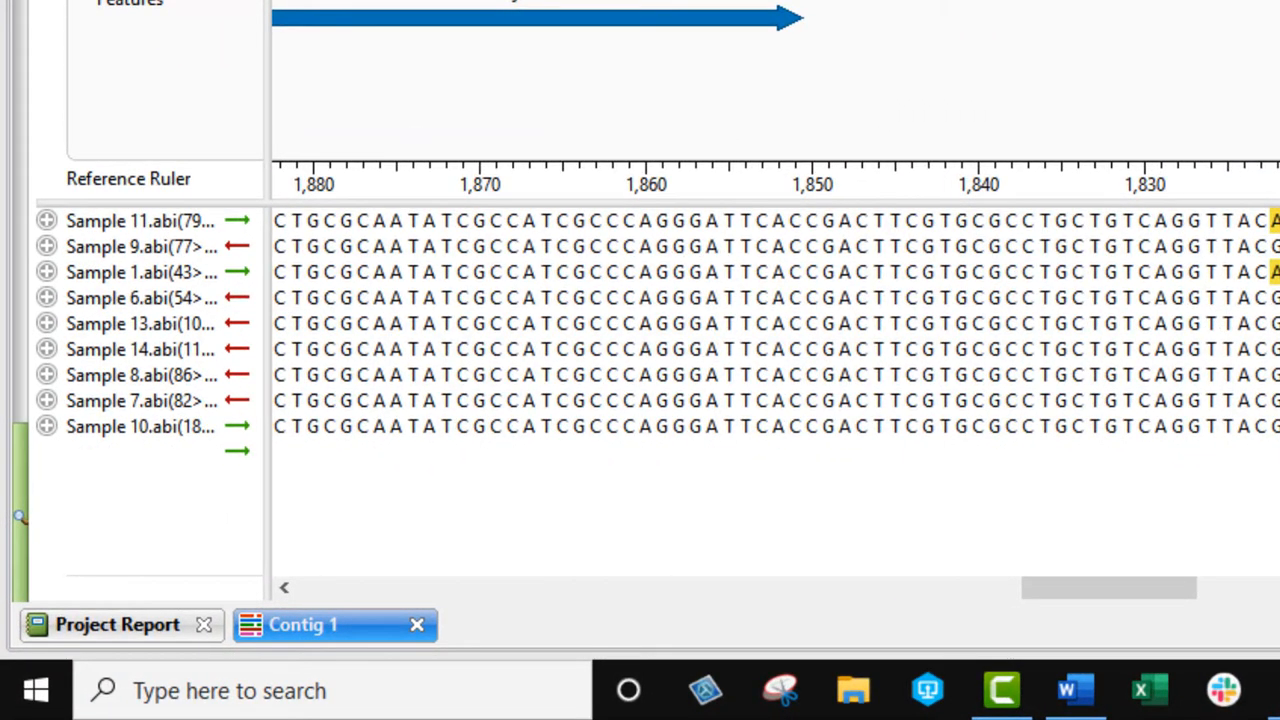
Expand All reads to reveal their chromatograms and open the quality score display choices
{"action": "right_click", "coordinate": [135, 360]}
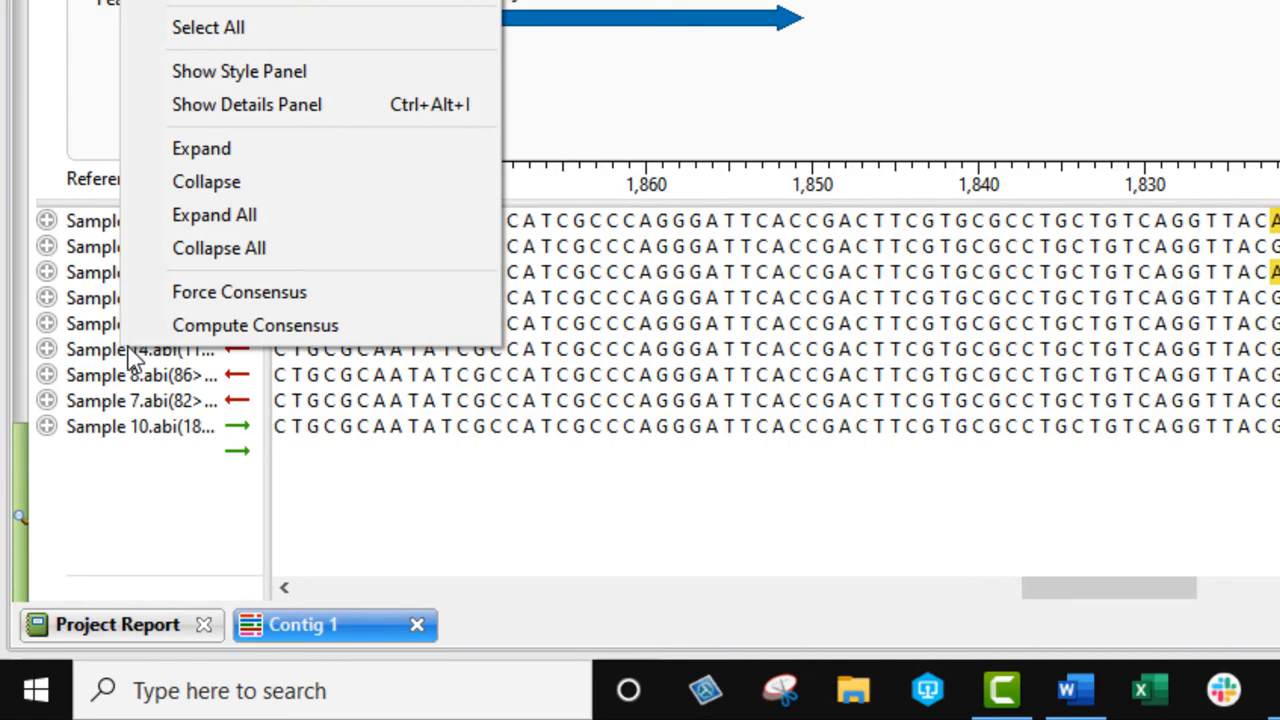
{"action": "left_click", "coordinate": [214, 214]}
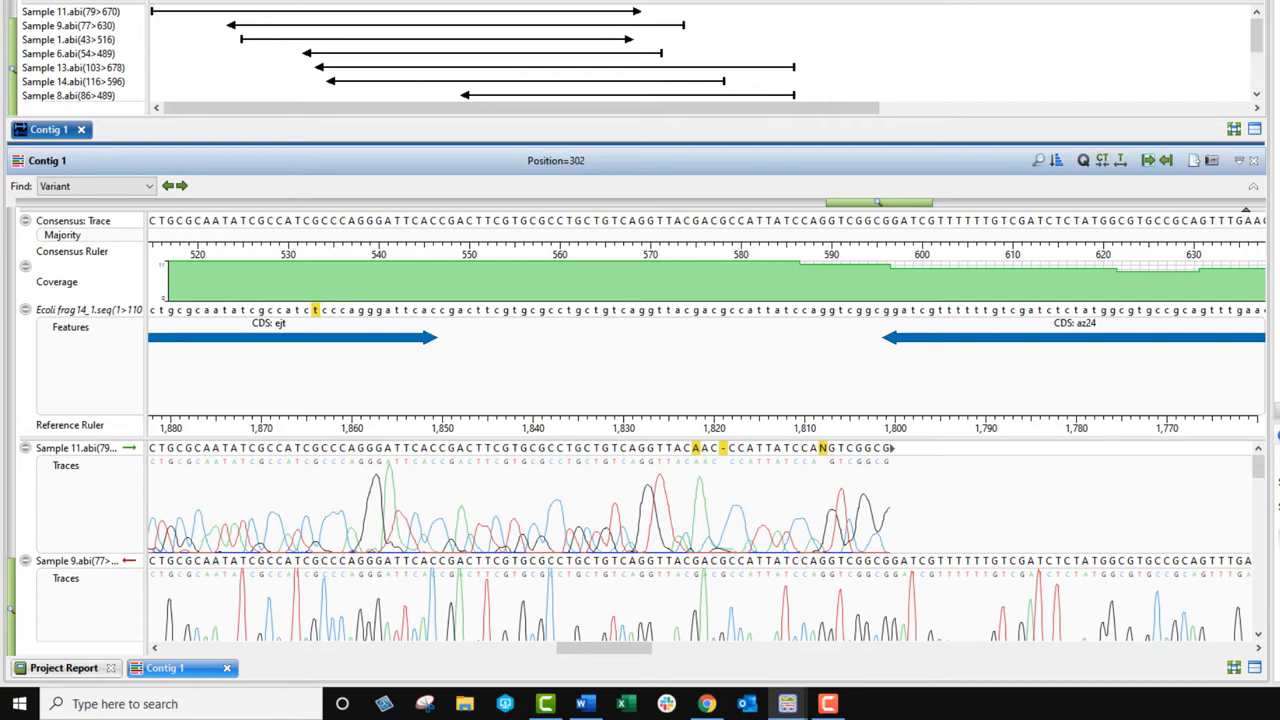
{"action": "left_click", "coordinate": [1082, 160]}
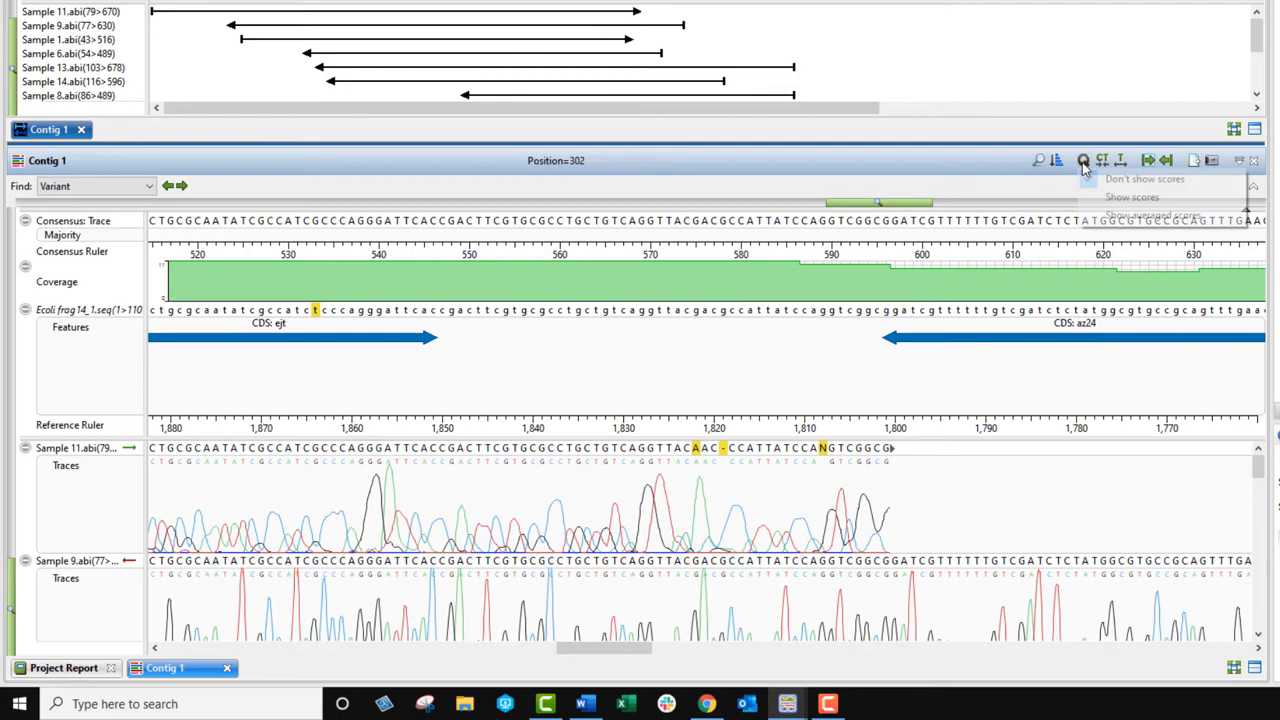